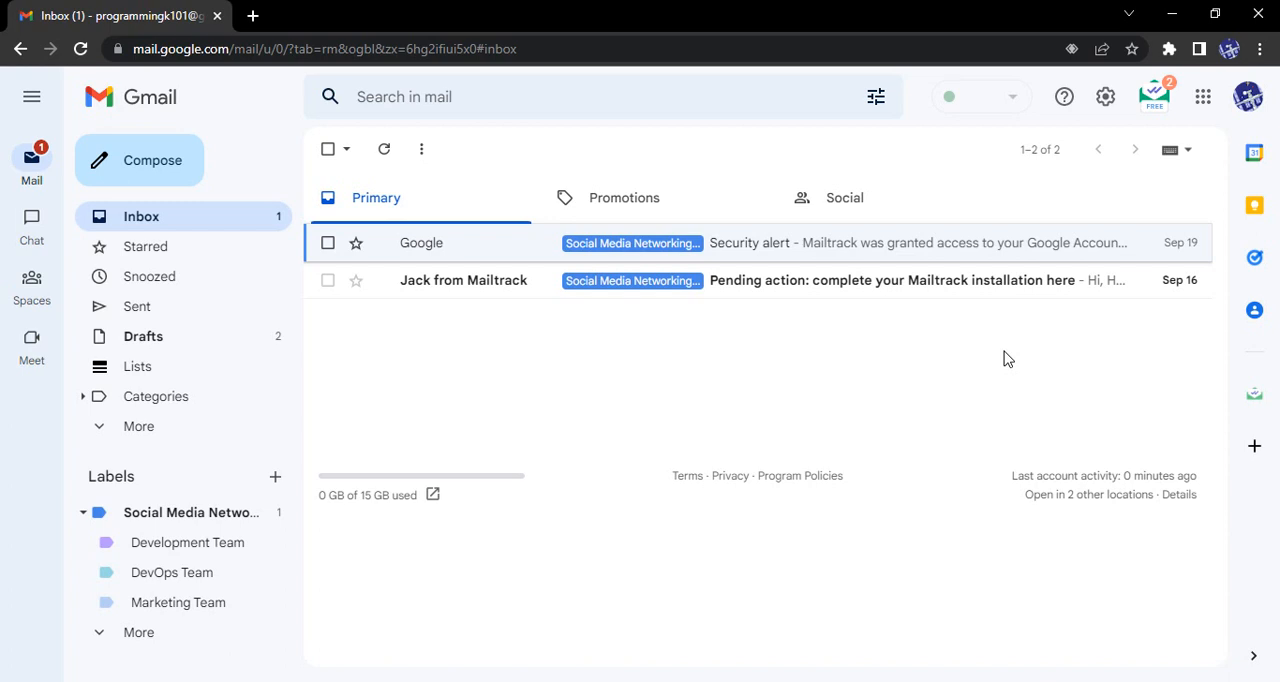
{"action": "mouse_move", "coordinate": [994, 385]}
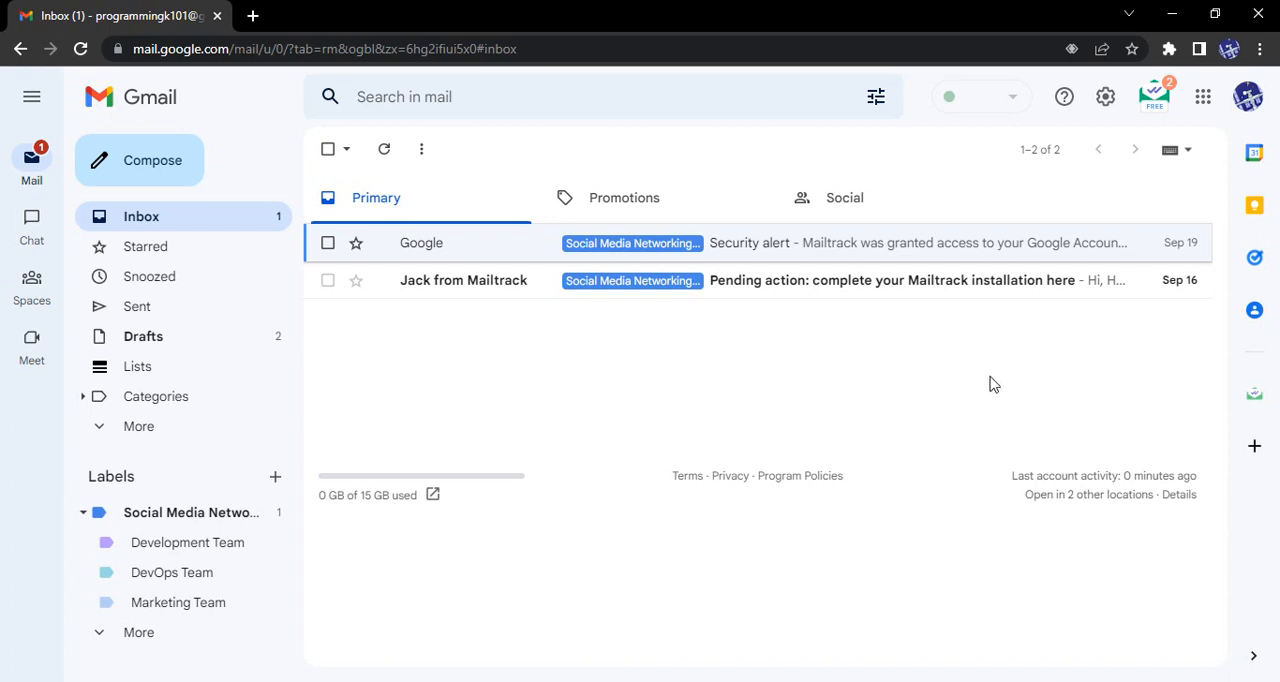
{"action": "mouse_move", "coordinate": [910, 403]}
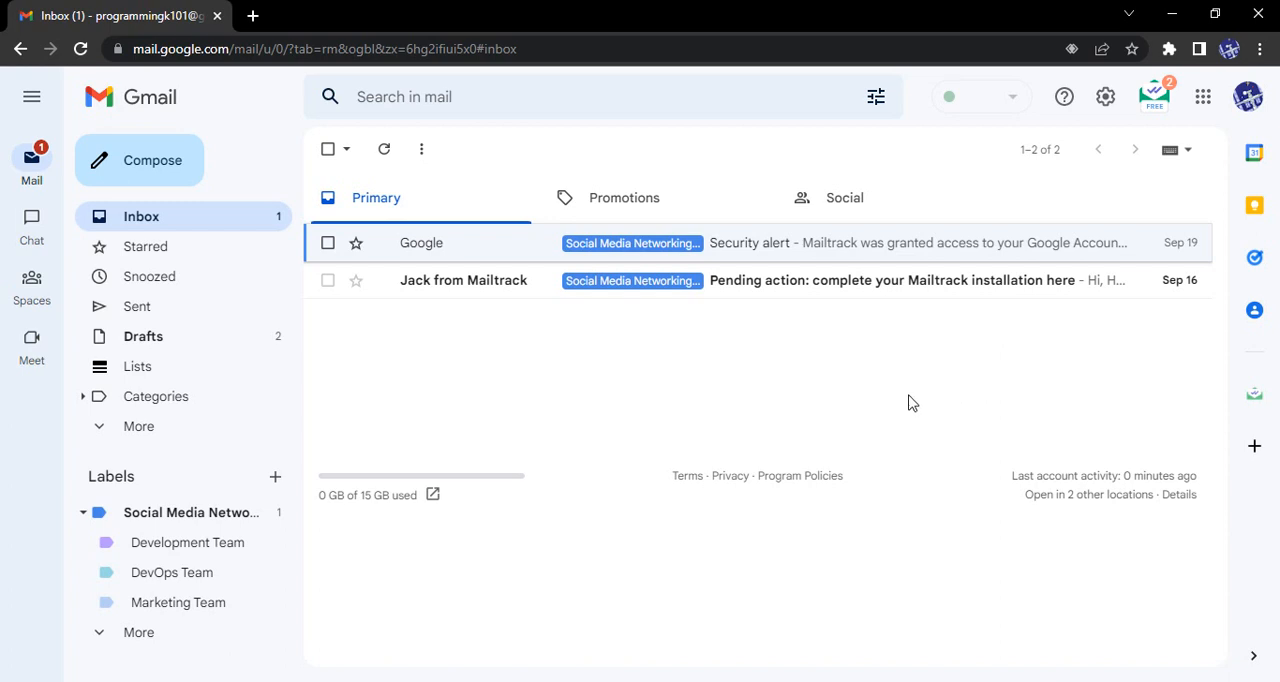
{"action": "mouse_move", "coordinate": [838, 470]}
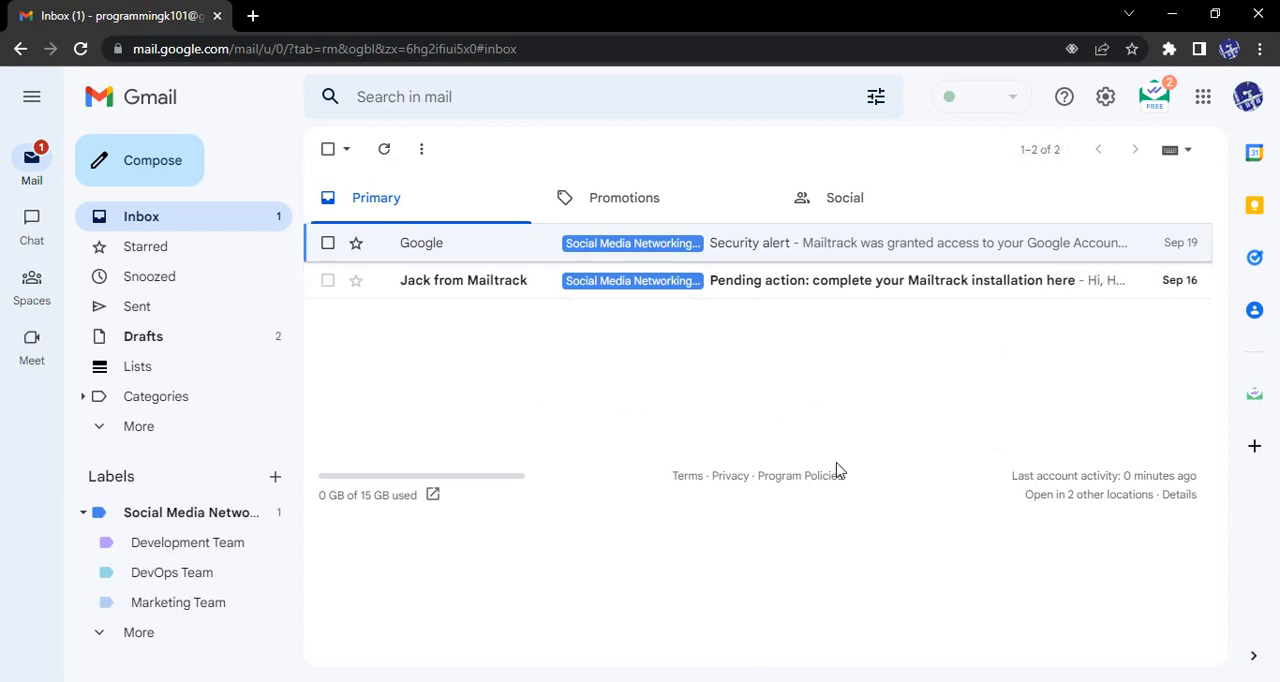
- Open Gmail's Quick settings panel from the gear icon
{"action": "left_click", "coordinate": [1105, 96]}
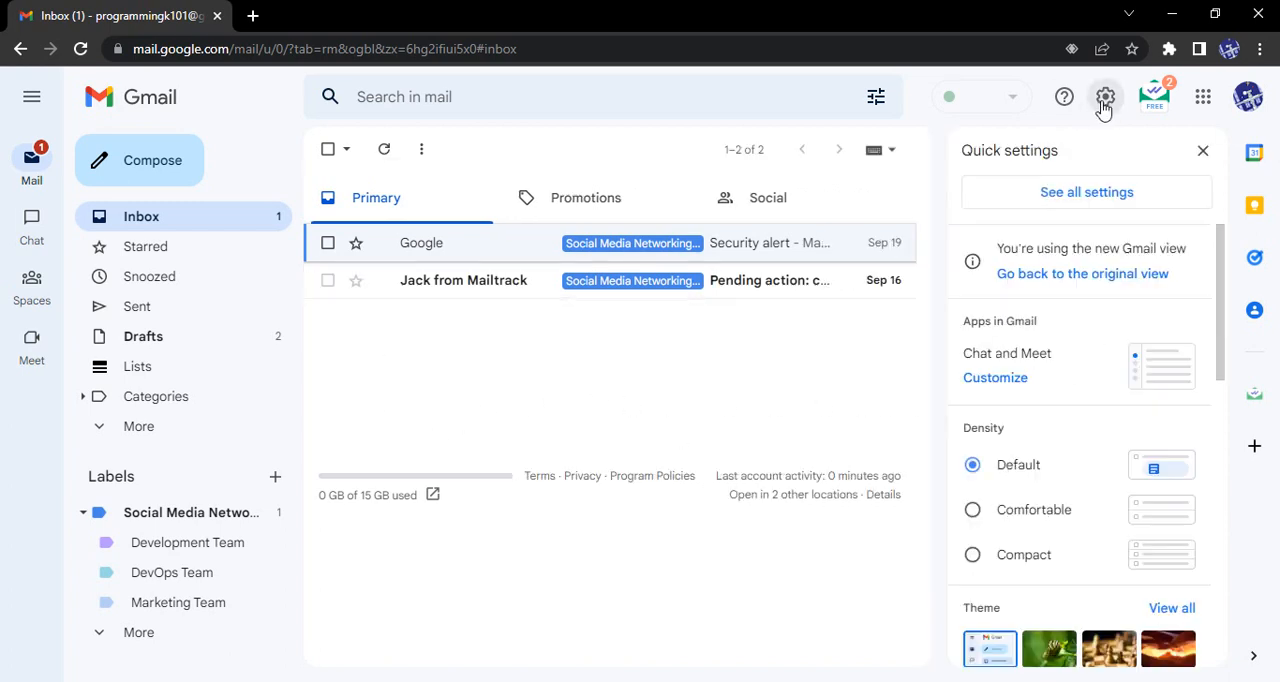
{"action": "mouse_move", "coordinate": [1086, 192]}
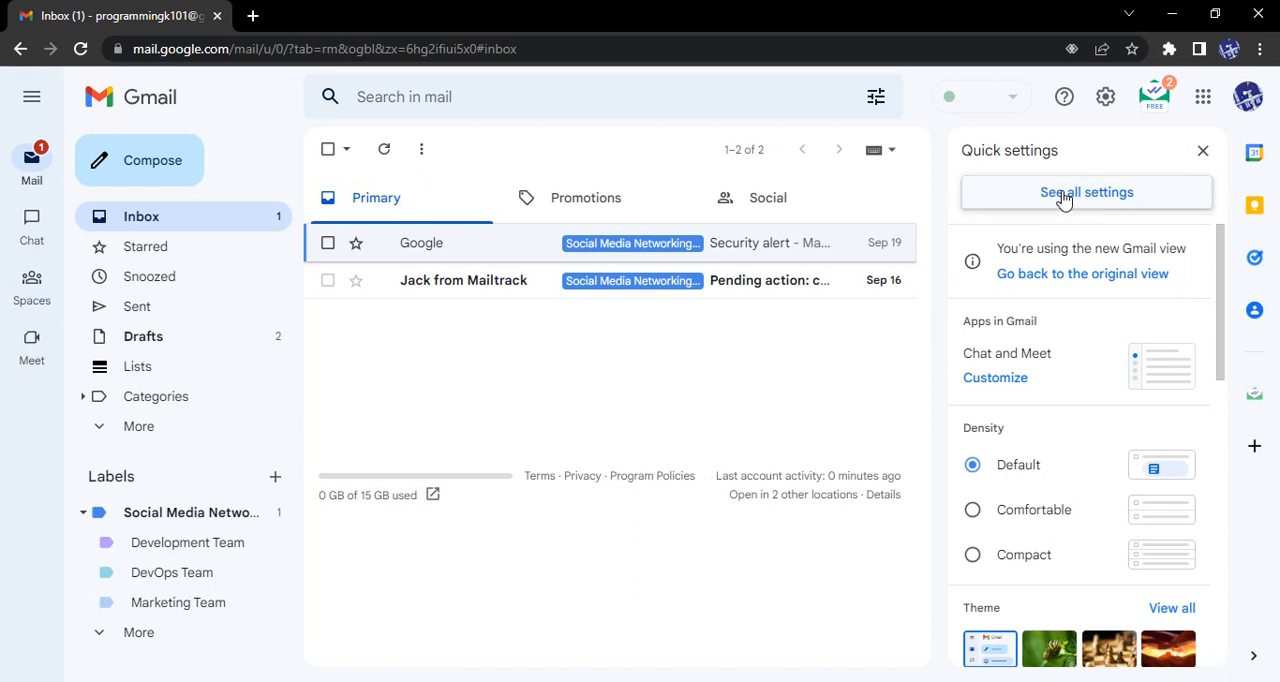
- Go to See all settings and switch to the Chat and Meet tab
{"action": "left_click", "coordinate": [1086, 192]}
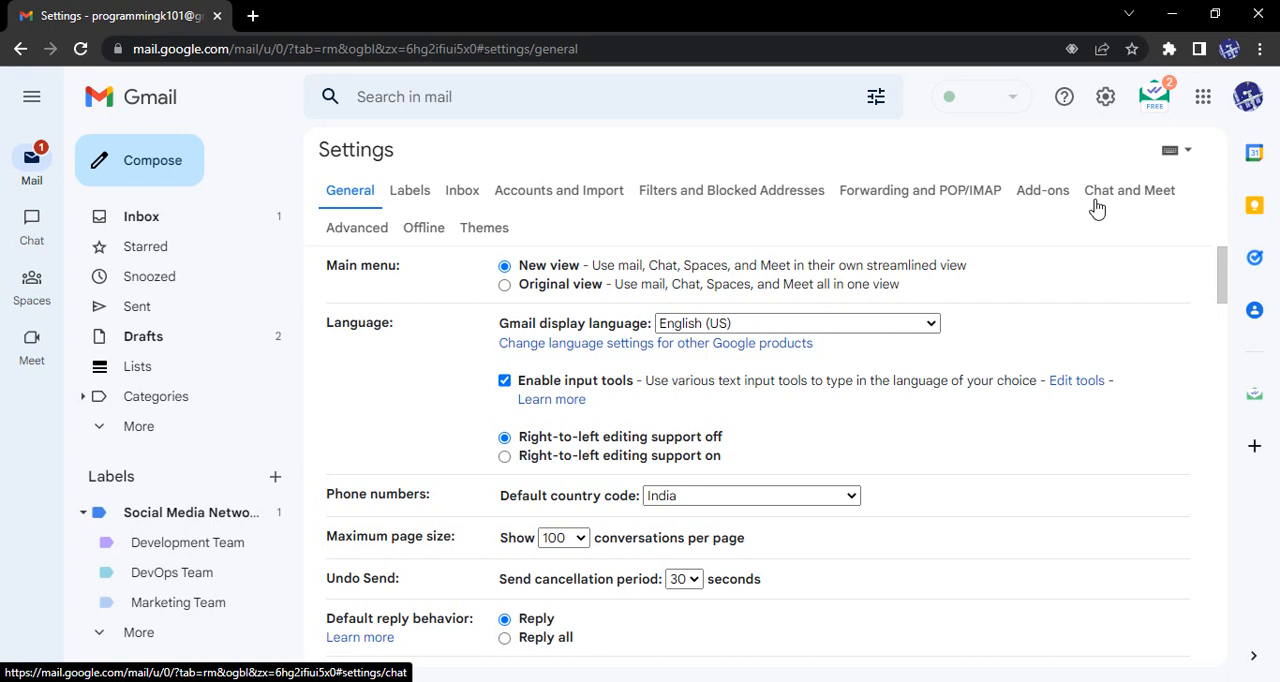
{"action": "left_click", "coordinate": [1129, 190]}
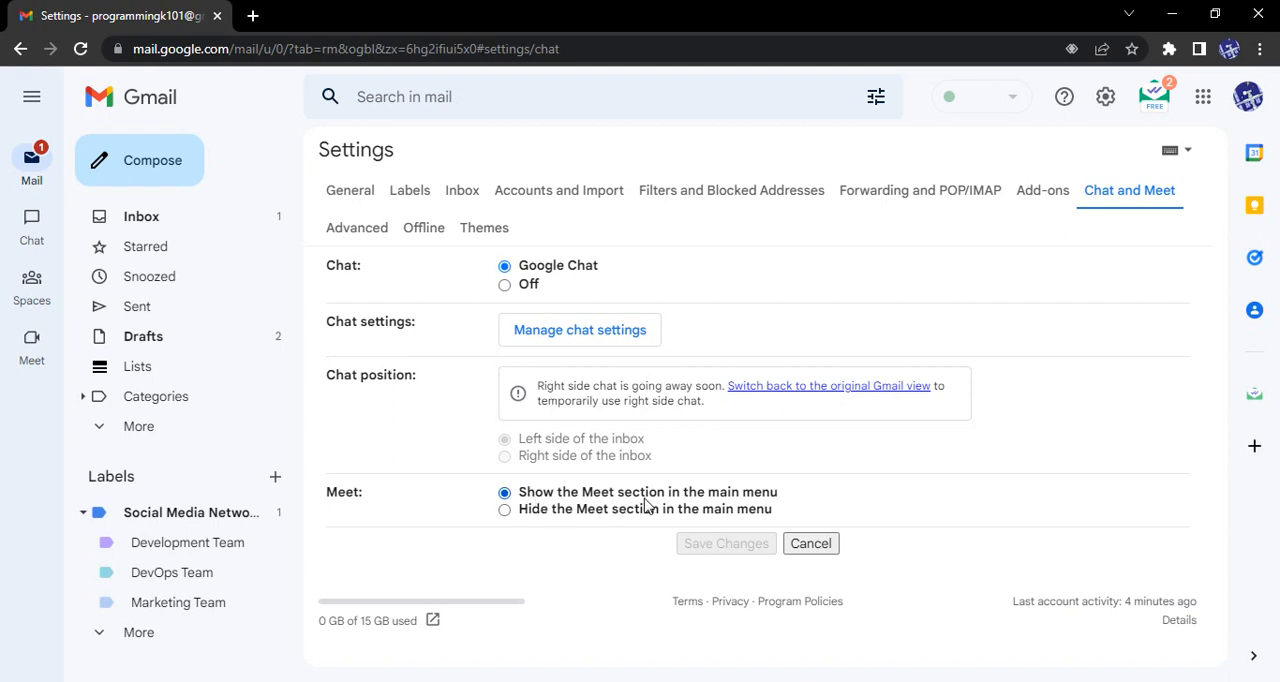
{"action": "mouse_move", "coordinate": [545, 507]}
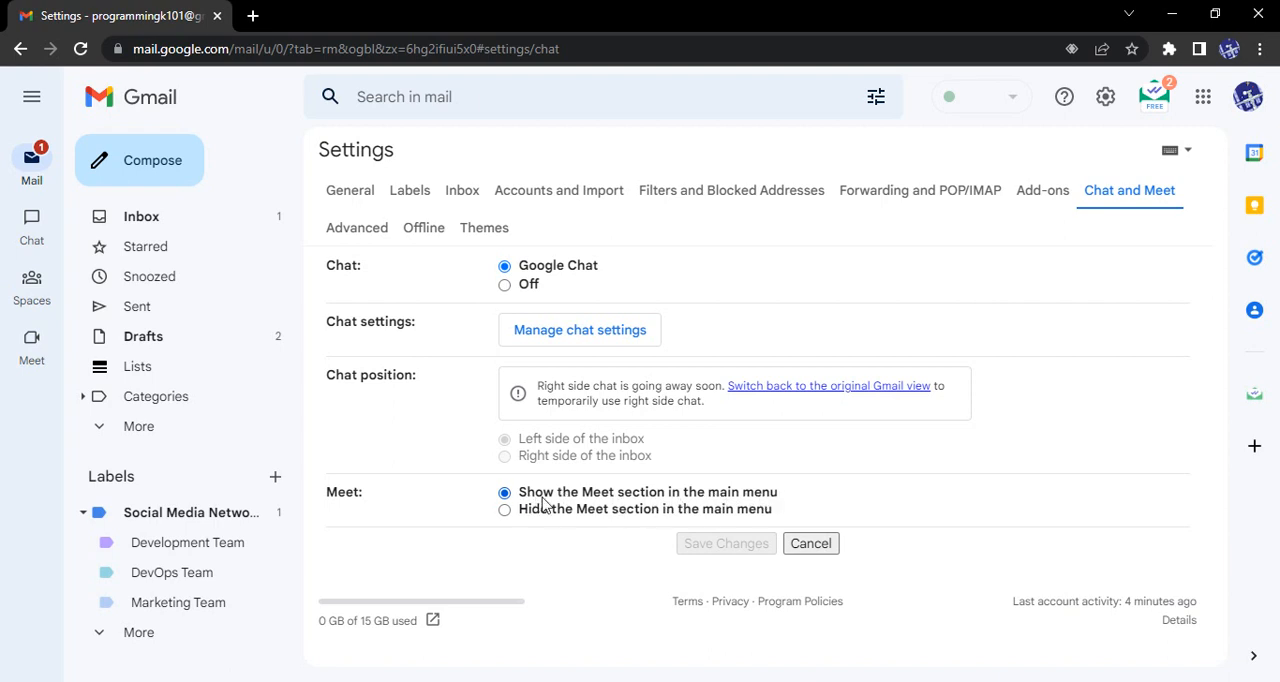
{"action": "mouse_move", "coordinate": [540, 504]}
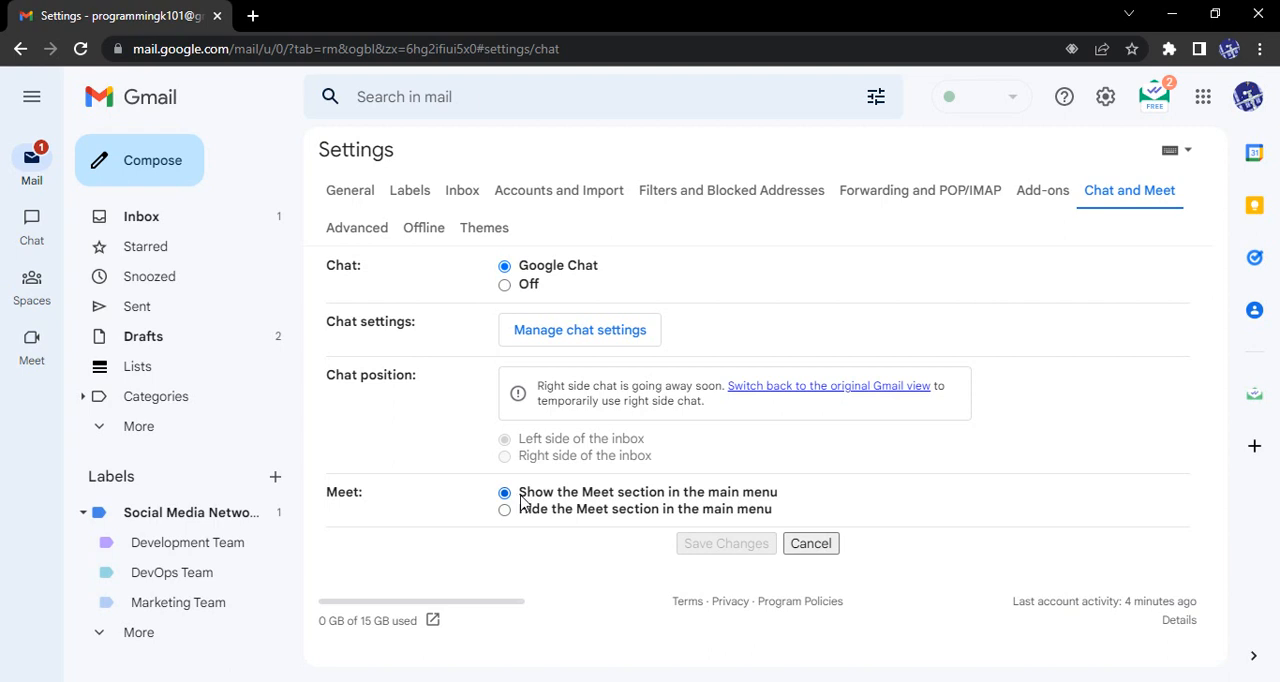
{"action": "mouse_move", "coordinate": [524, 500]}
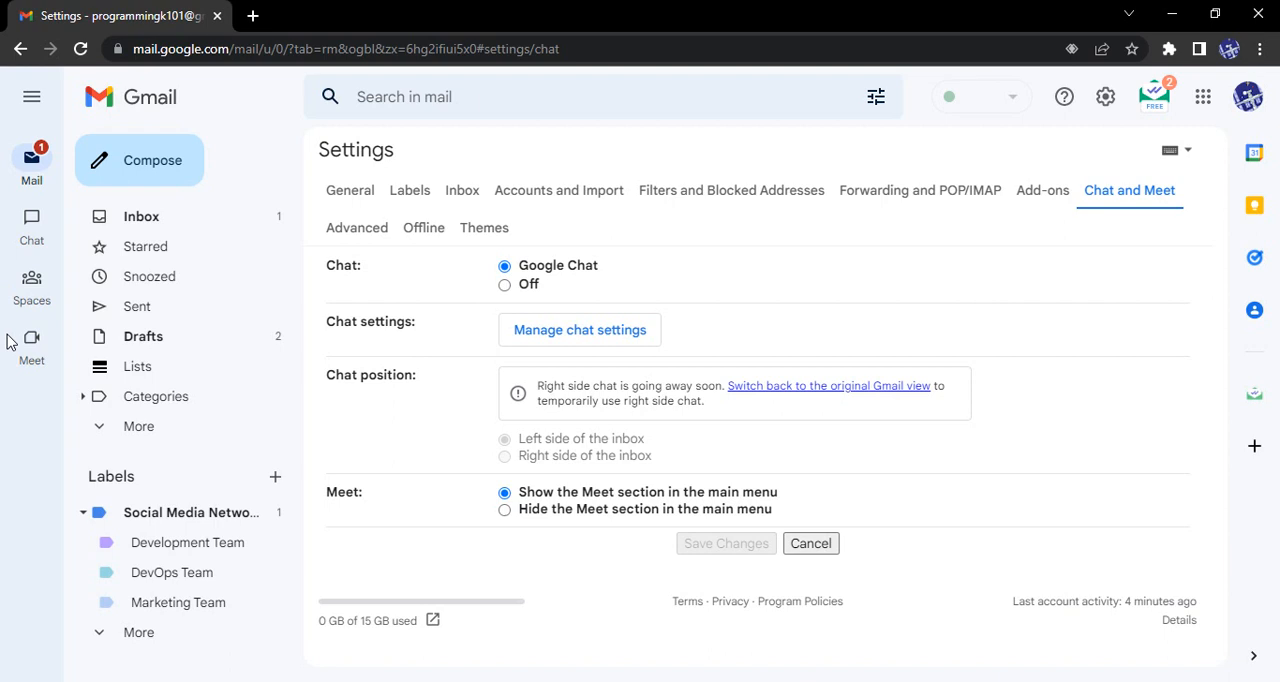
{"action": "mouse_move", "coordinate": [630, 512]}
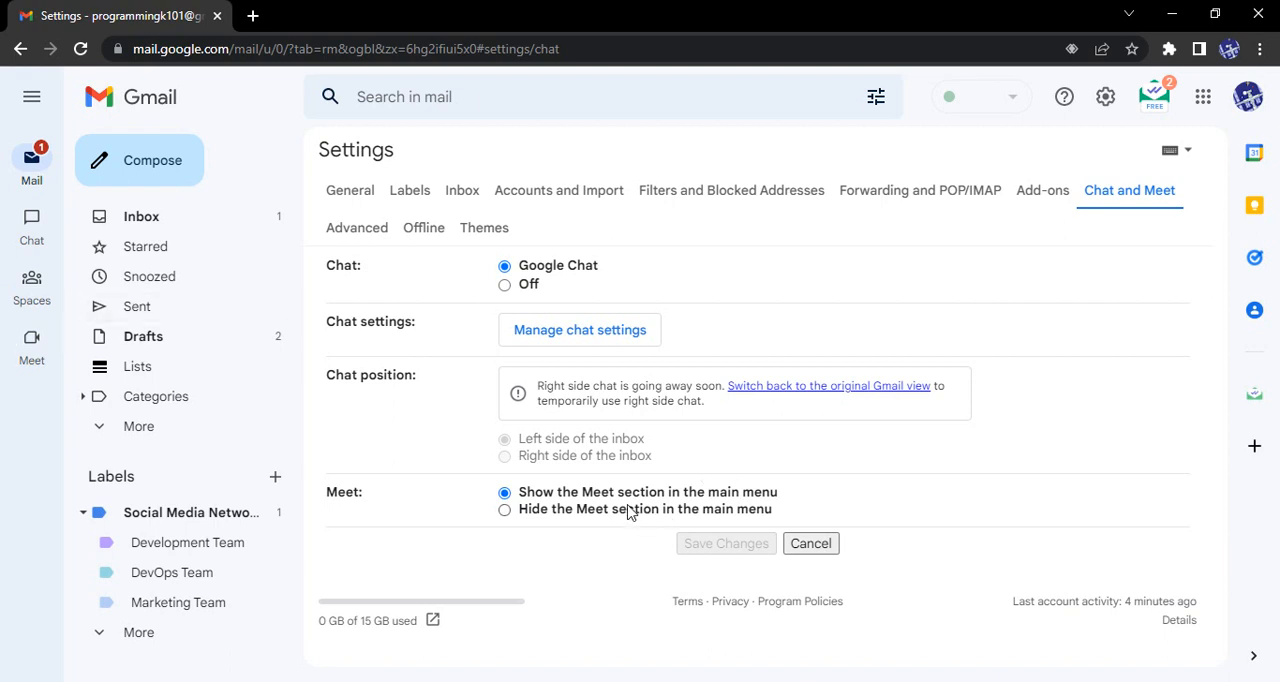
- Choose 'Hide the Meet section in the main menu' and save the changes
{"action": "left_click", "coordinate": [505, 509]}
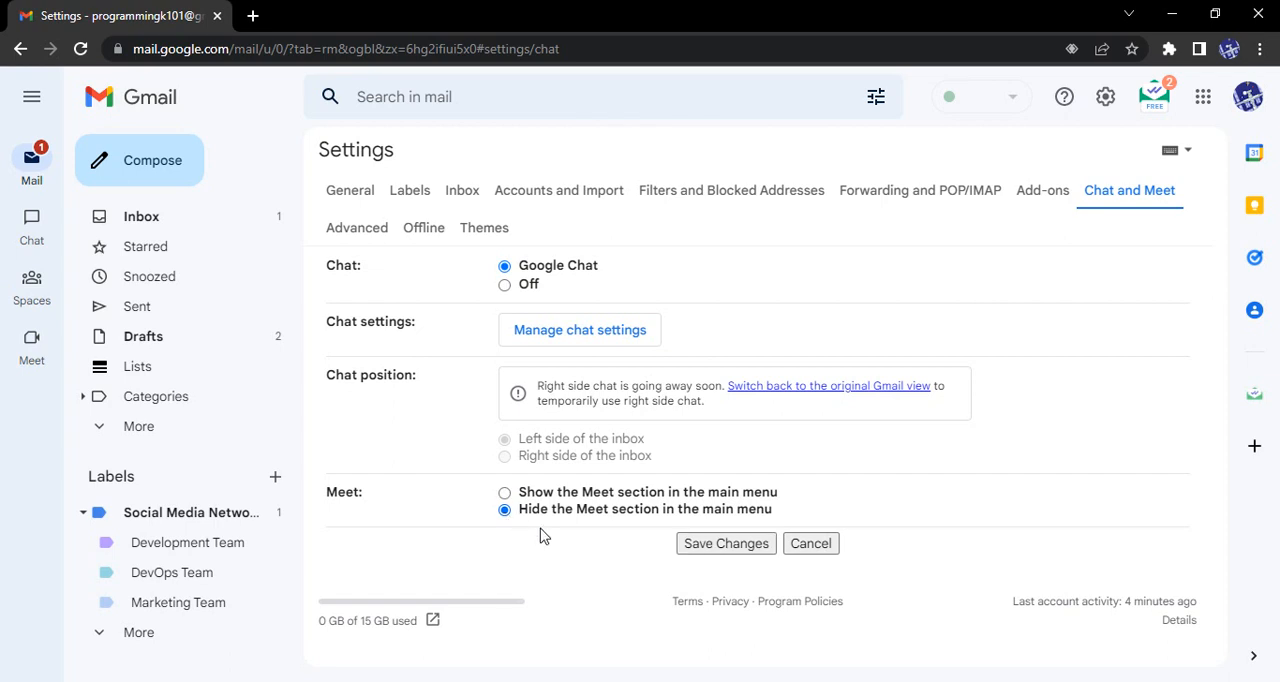
{"action": "left_click", "coordinate": [725, 543]}
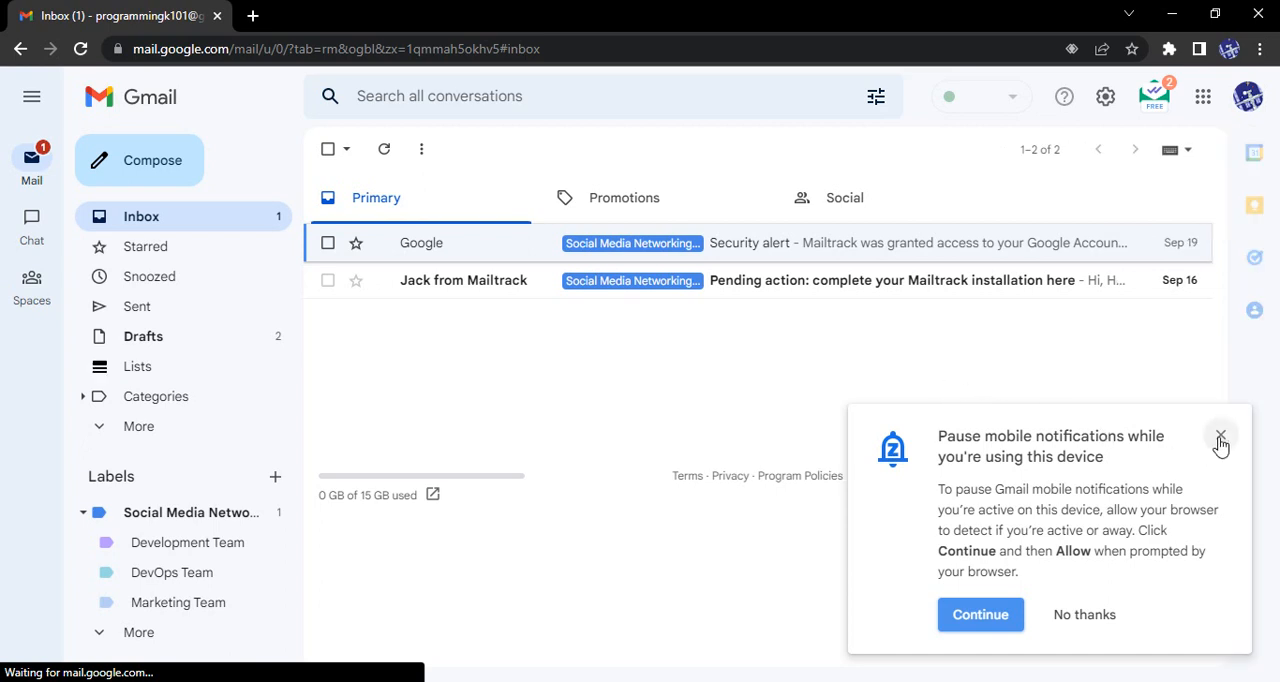
- Dismiss the 'Pause mobile notifications' popup
{"action": "left_click", "coordinate": [1221, 438]}
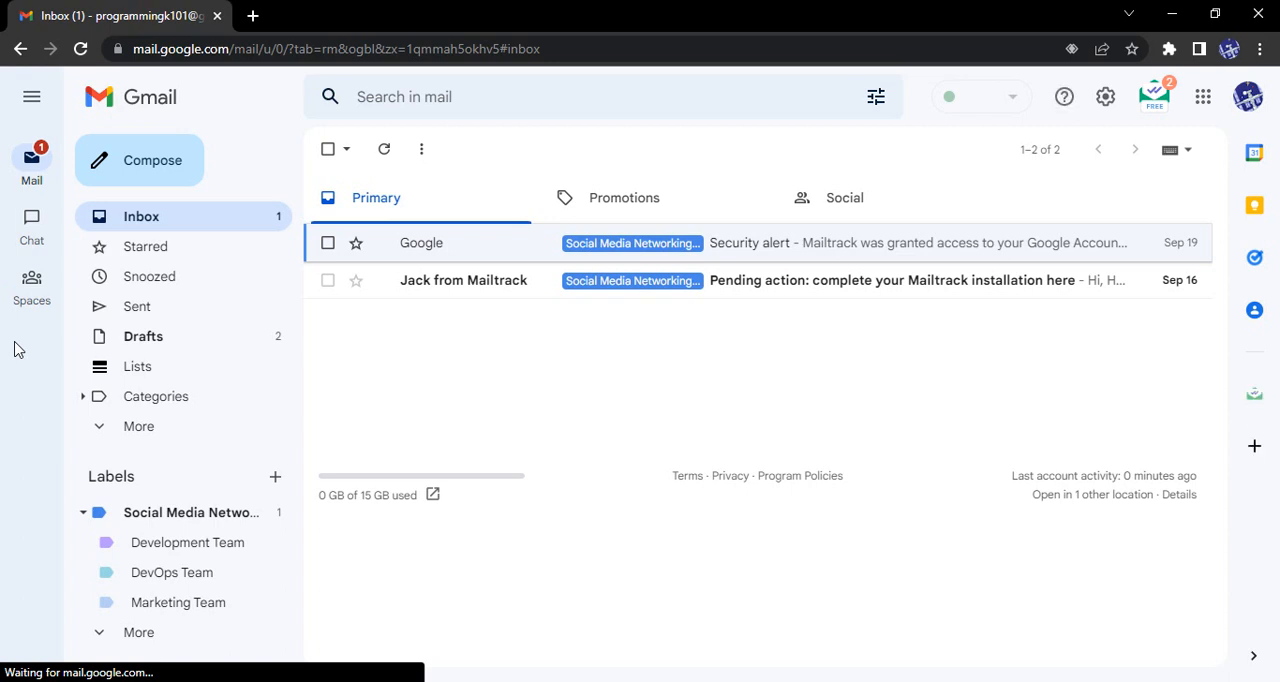
{"action": "mouse_move", "coordinate": [839, 541]}
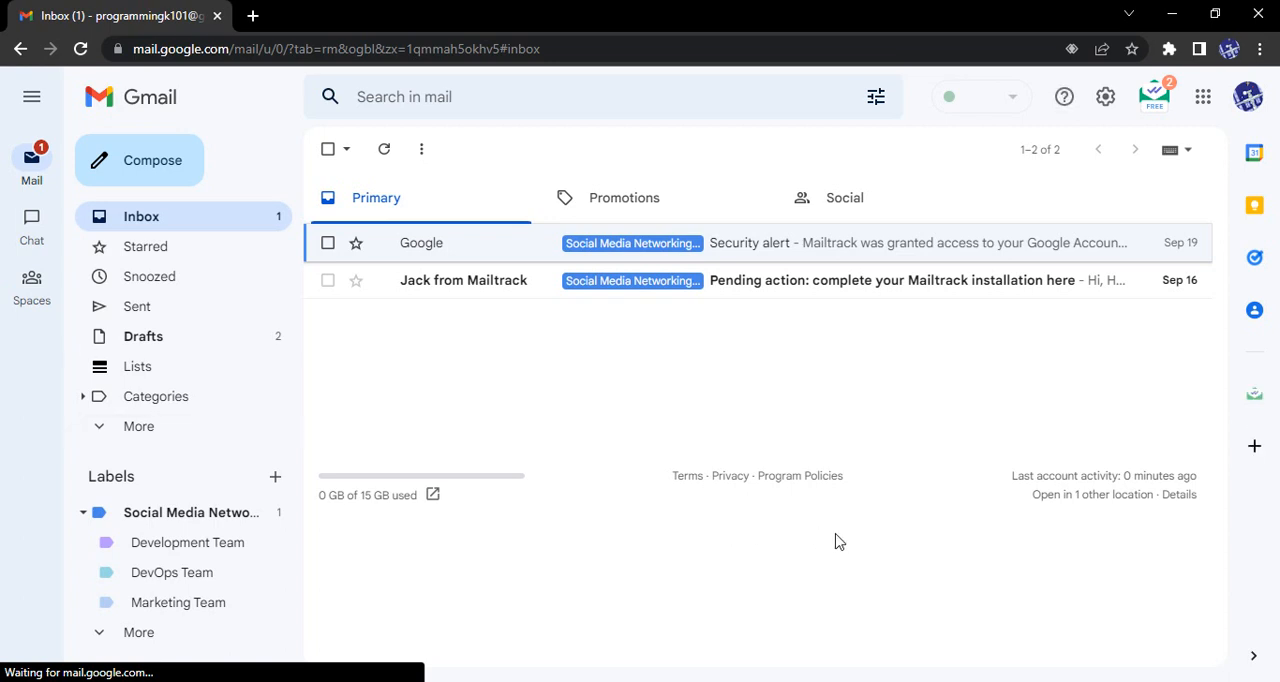